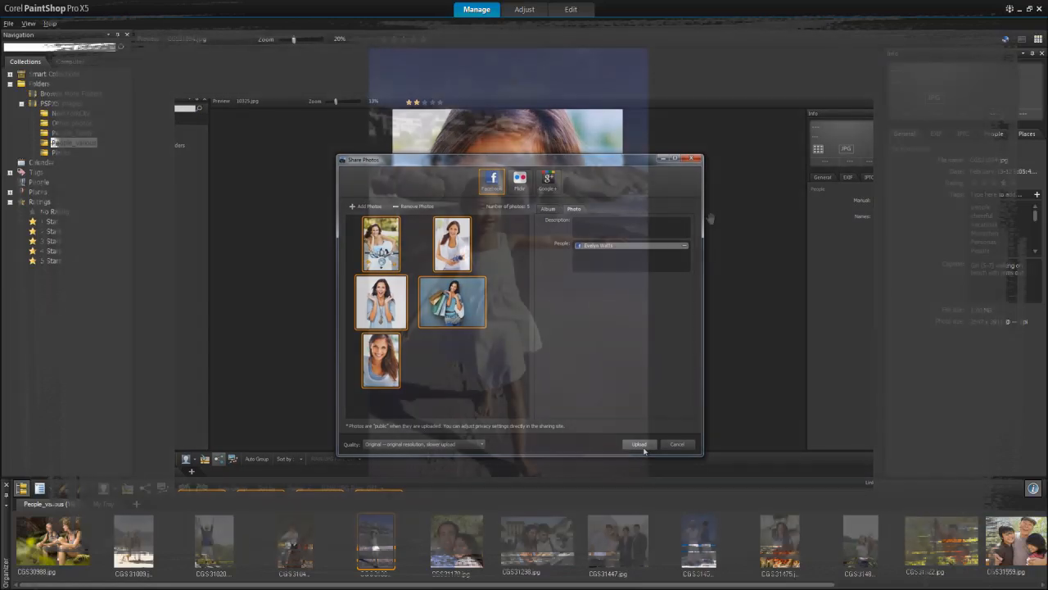
Step: Close the Share Photos dialog to return to the beach girl's preview
left_click(676, 444)
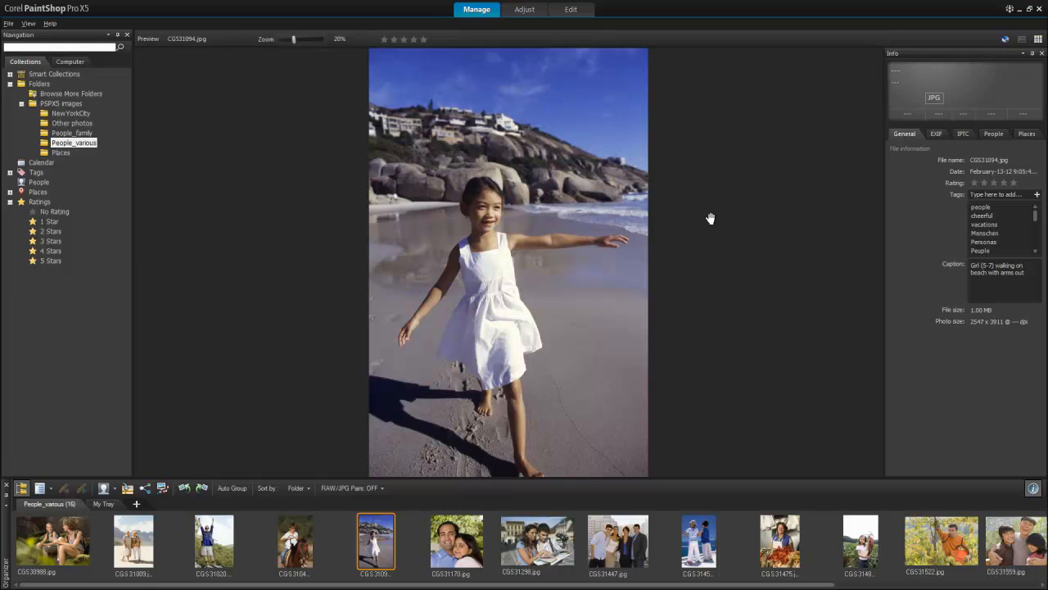
Step: Tag the cheering hiker's face as a new person named Jeff
left_click(213, 541)
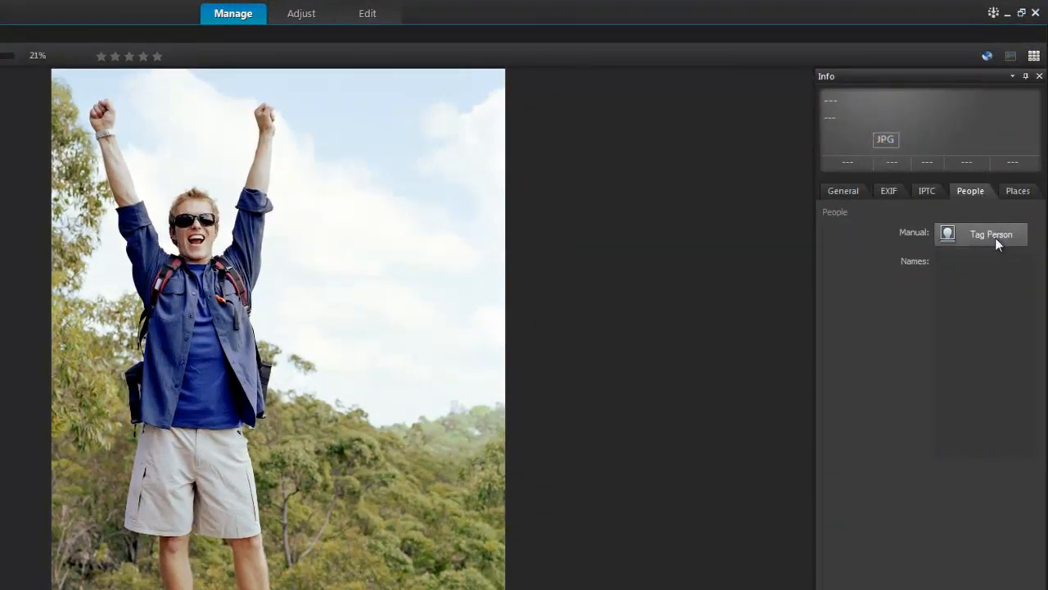
left_click(991, 232)
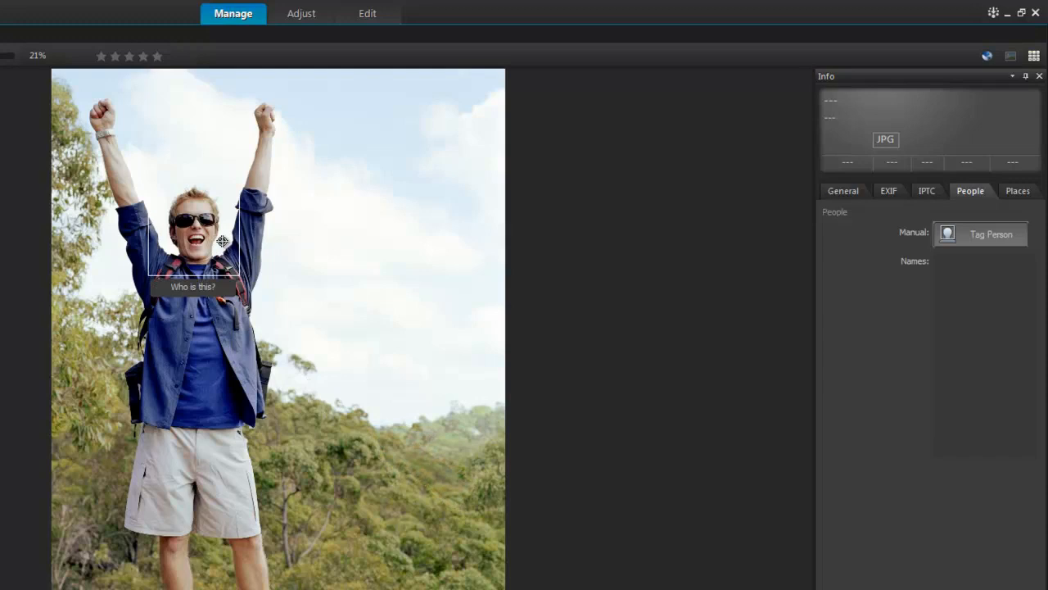
mouse_move(221, 249)
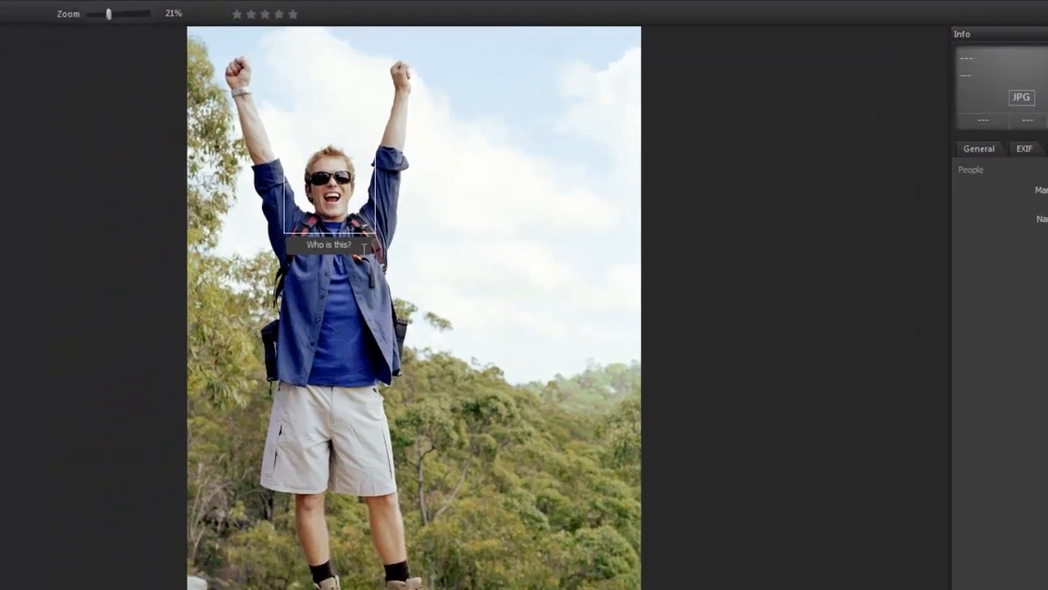
left_click(326, 244)
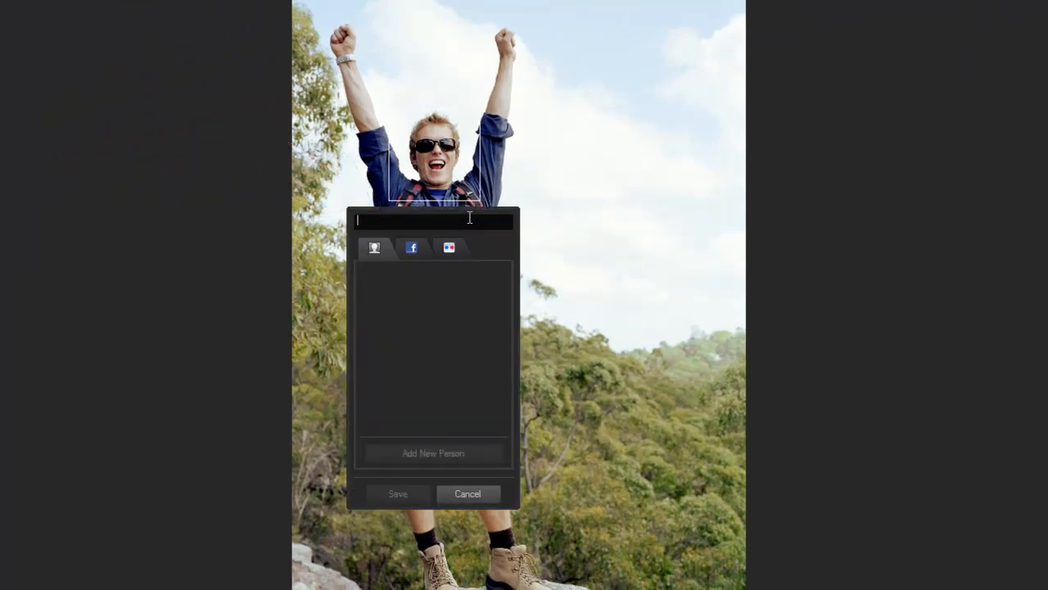
type("Jeff")
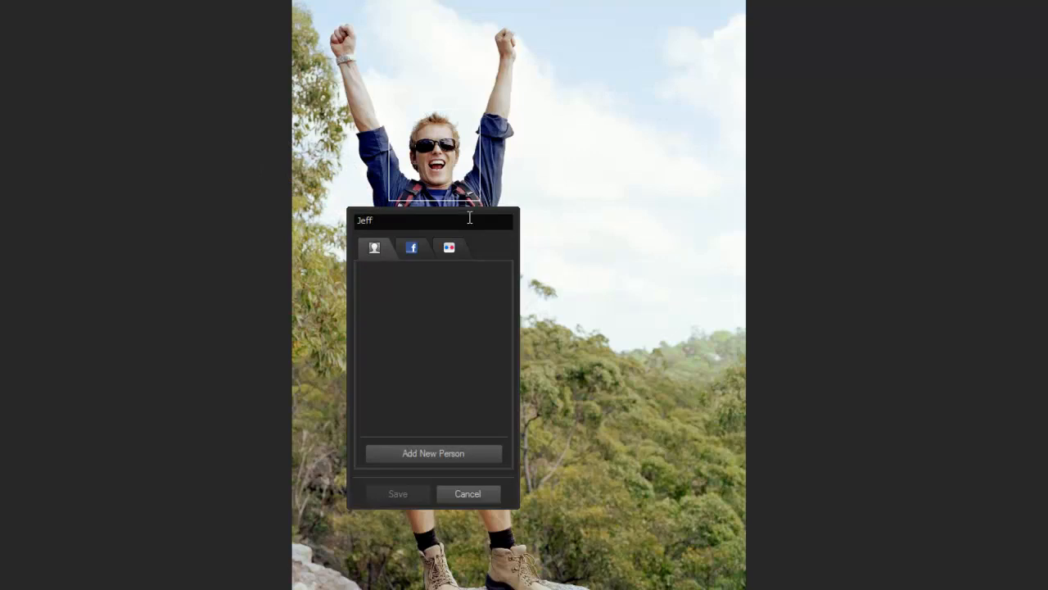
left_click(448, 247)
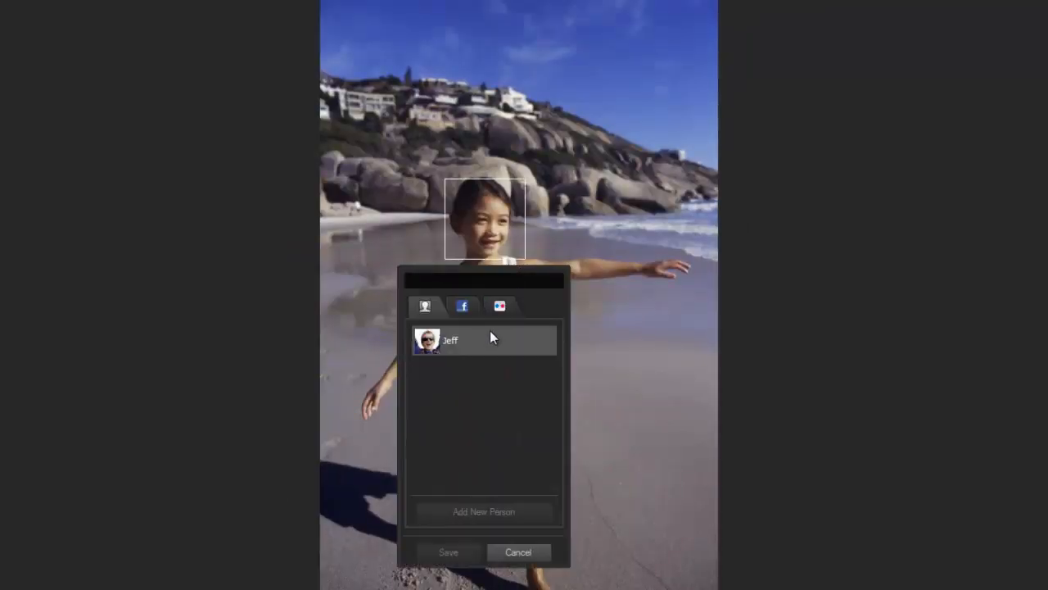
Step: Tag the beach girl's face as a new person named Julie
type("Julie")
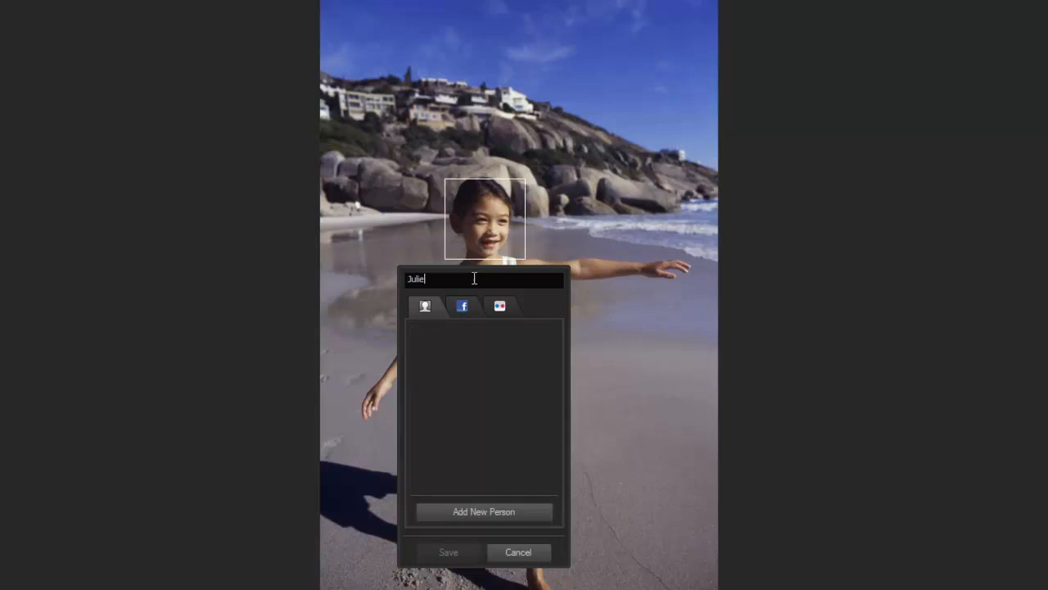
left_click(449, 550)
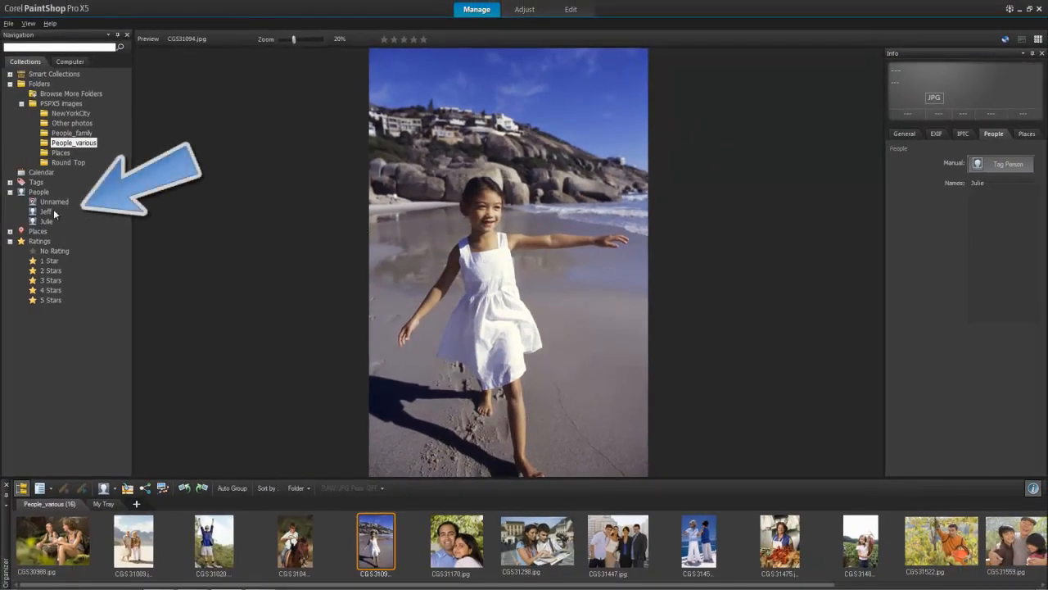
Step: View Jeff's and Julie's tagged photos, then switch to the People_family folder
left_click(46, 211)
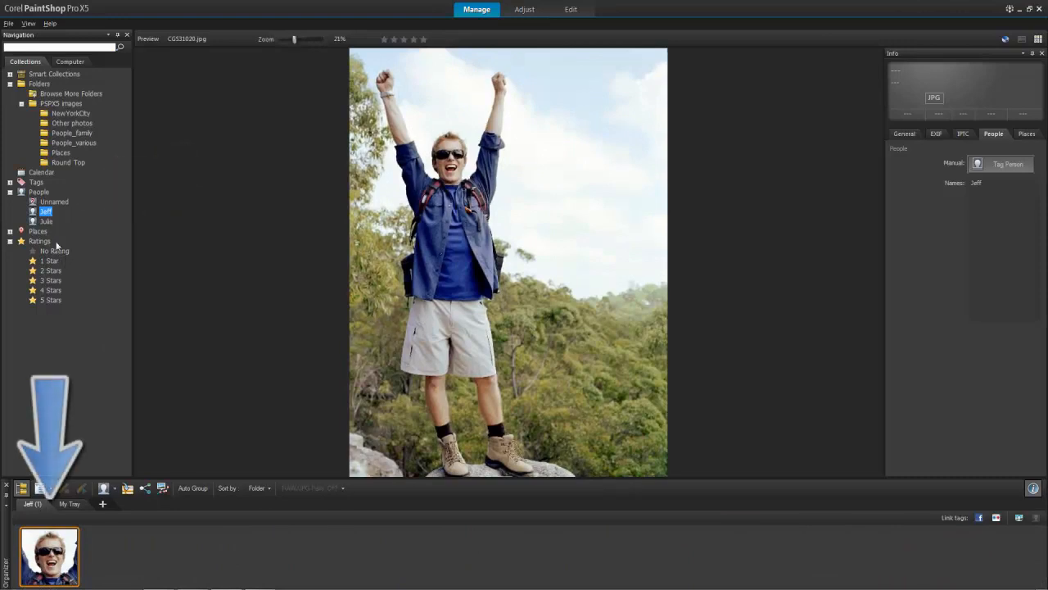
left_click(46, 221)
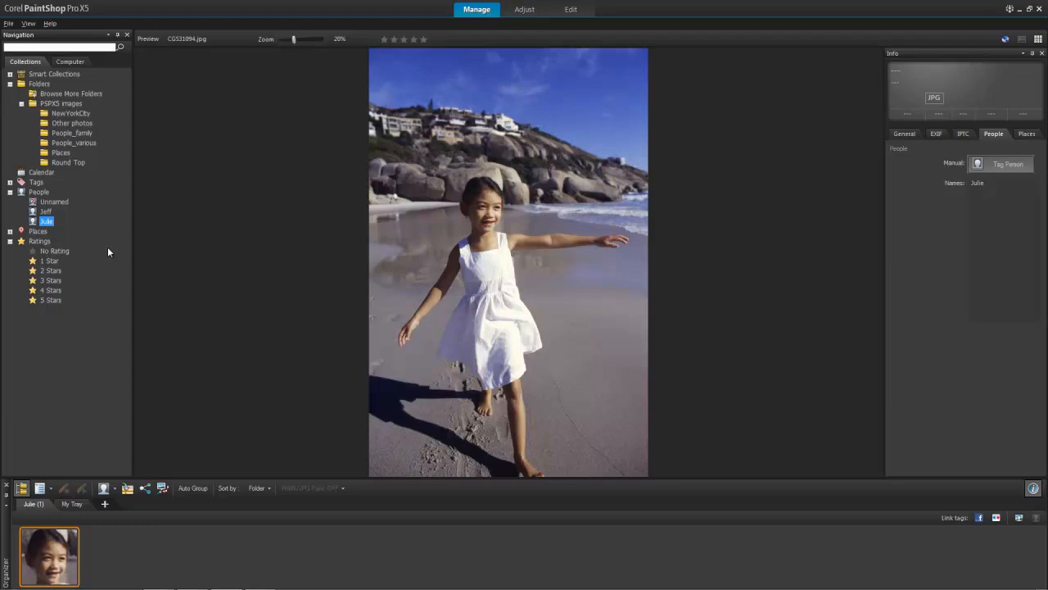
left_click(72, 133)
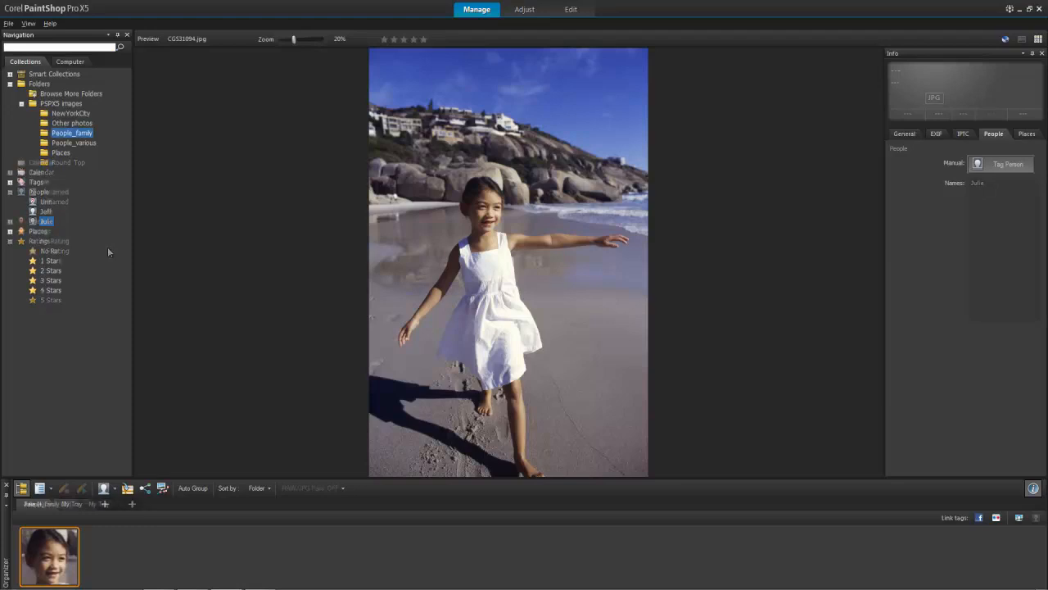
left_click(72, 131)
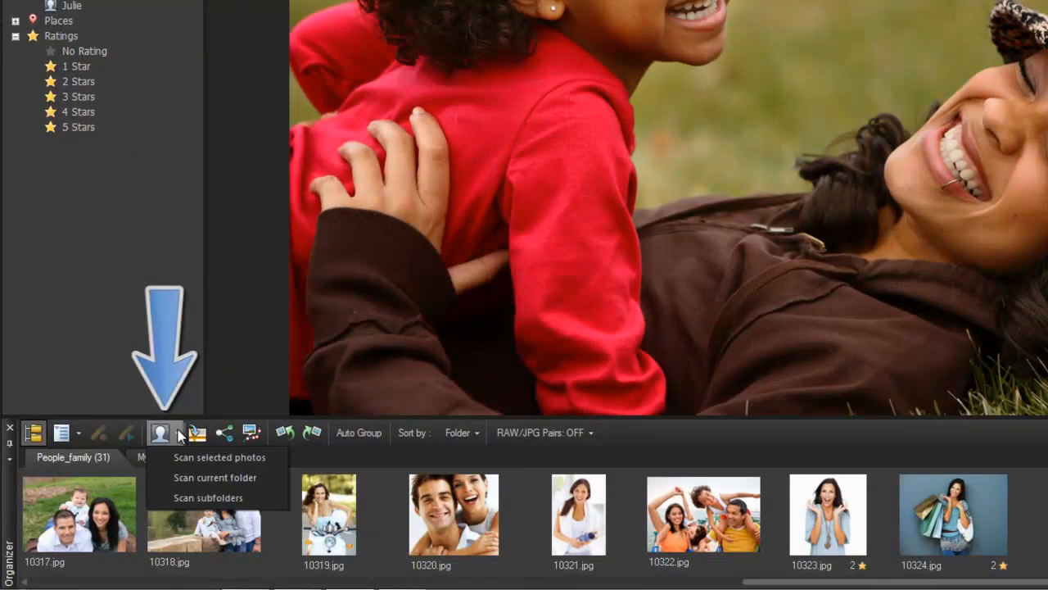
mouse_move(216, 478)
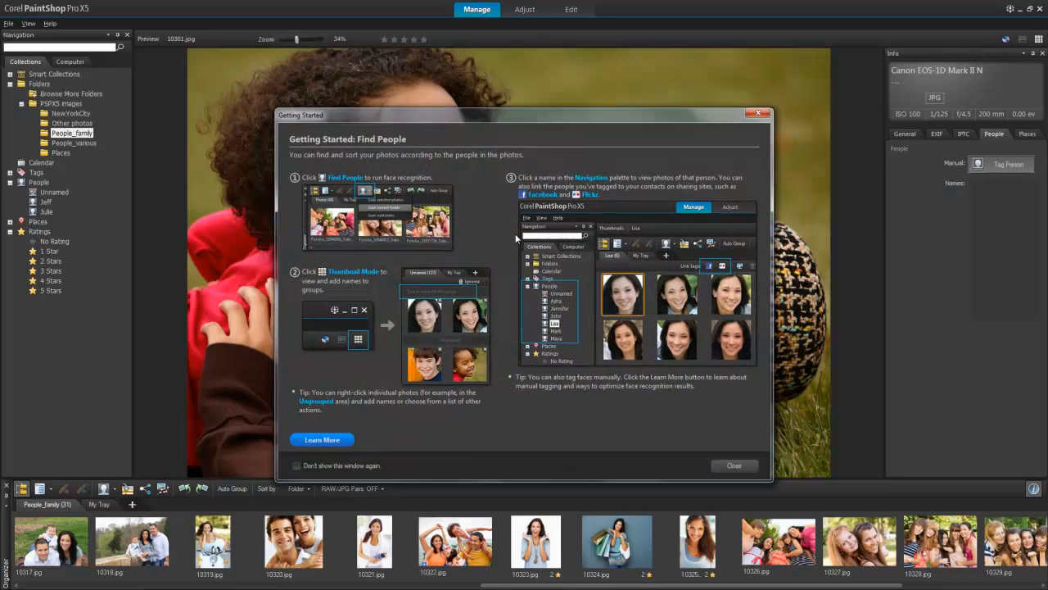
mouse_move(524, 423)
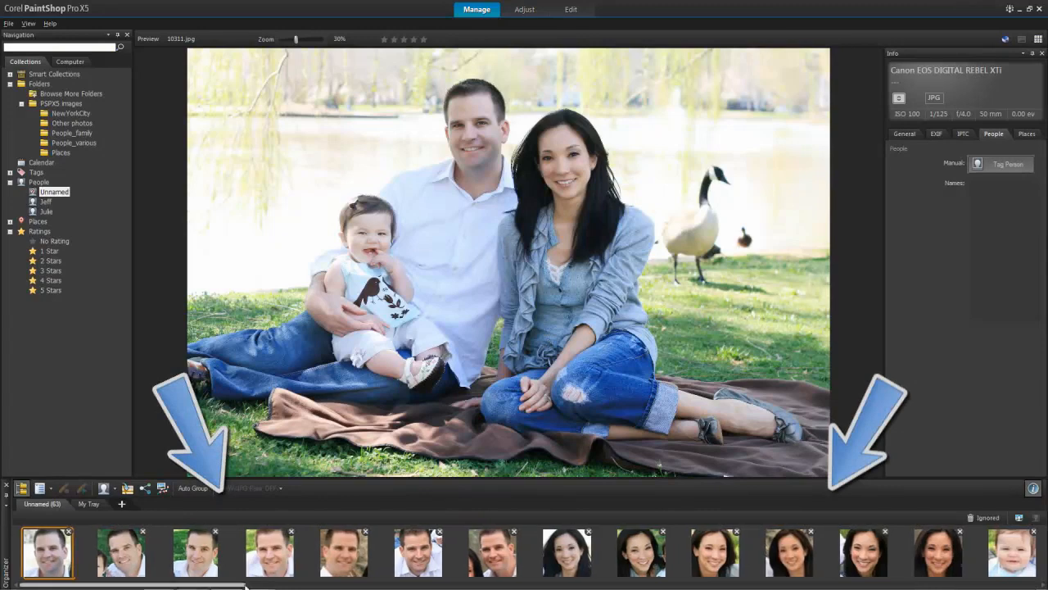
Step: Scroll across the Unnamed faces found by the People_family scan
scroll("right", 3)
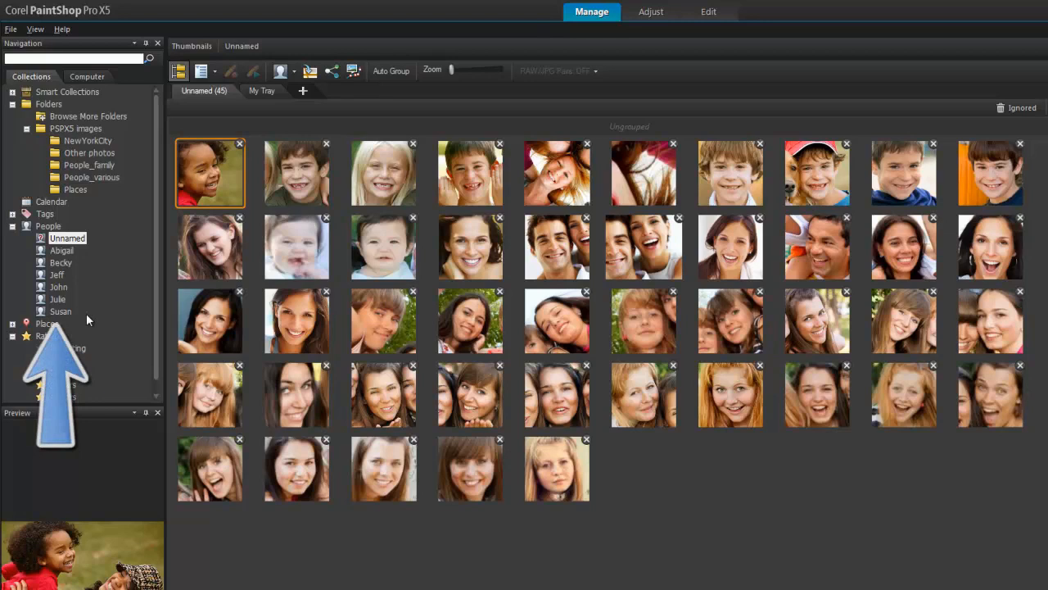
left_click(49, 335)
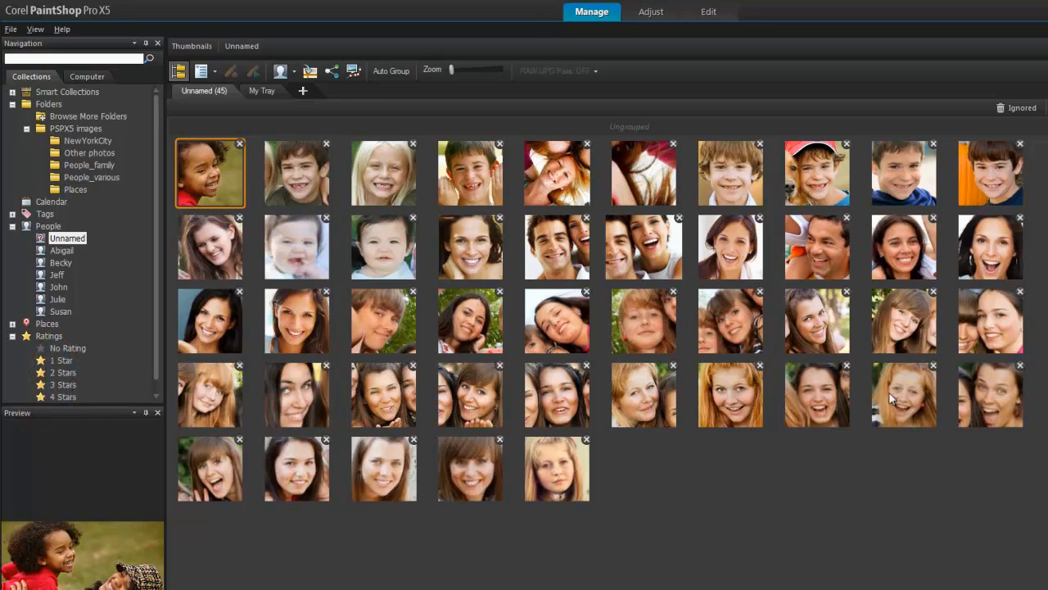
mouse_move(631, 467)
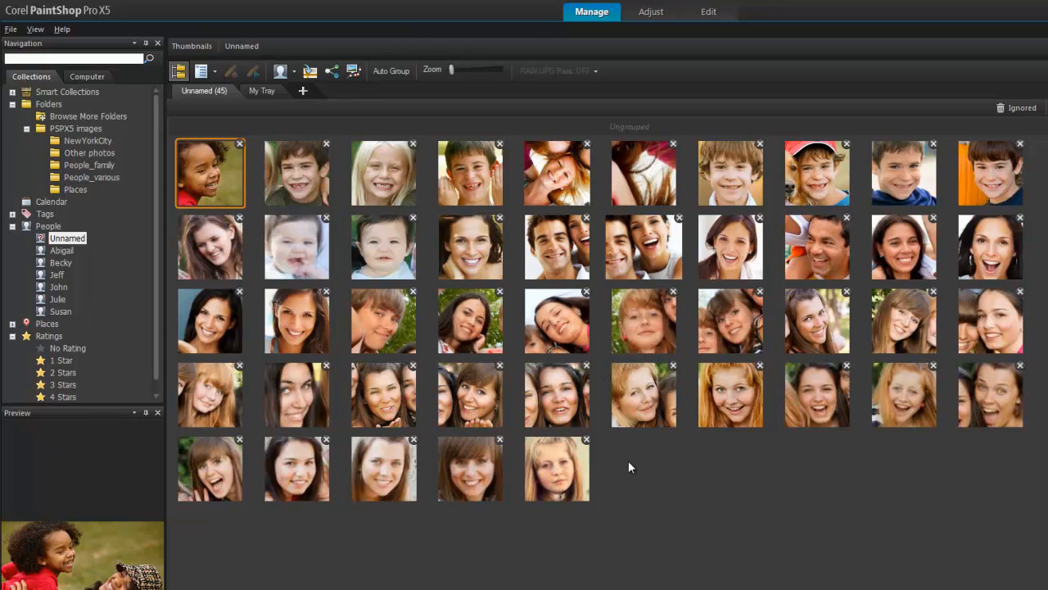
mouse_move(636, 483)
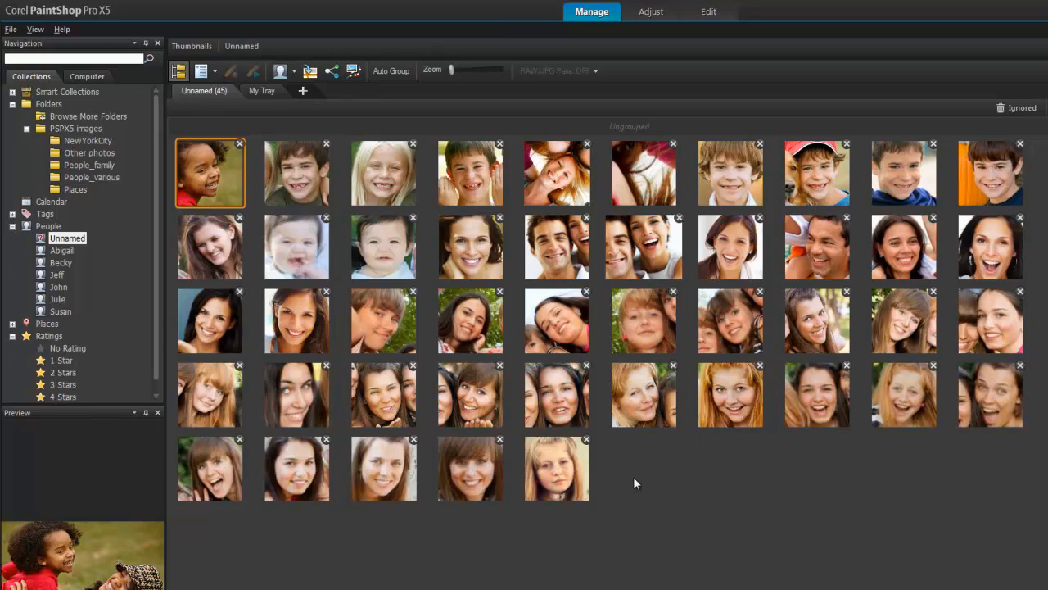
left_click(297, 174)
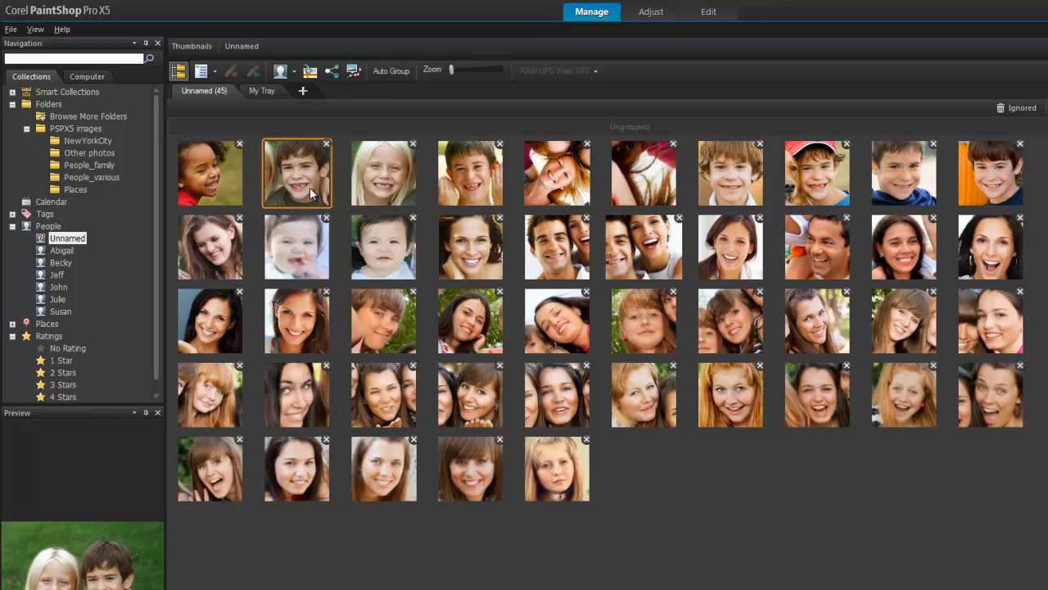
Step: Move the boy's face to a new person named Billy and select another of his faces
right_click(297, 172)
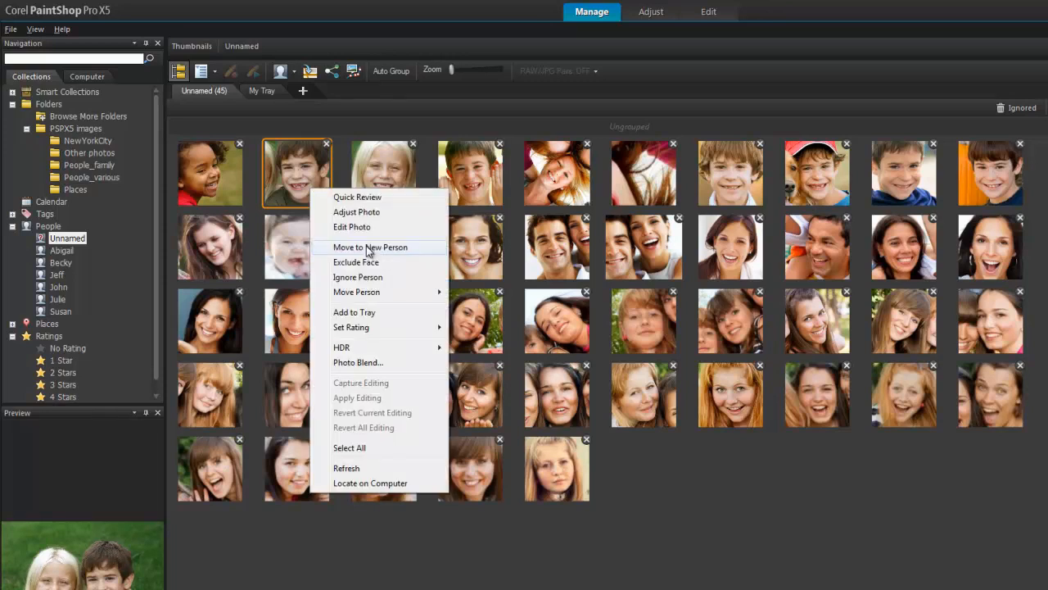
left_click(370, 246)
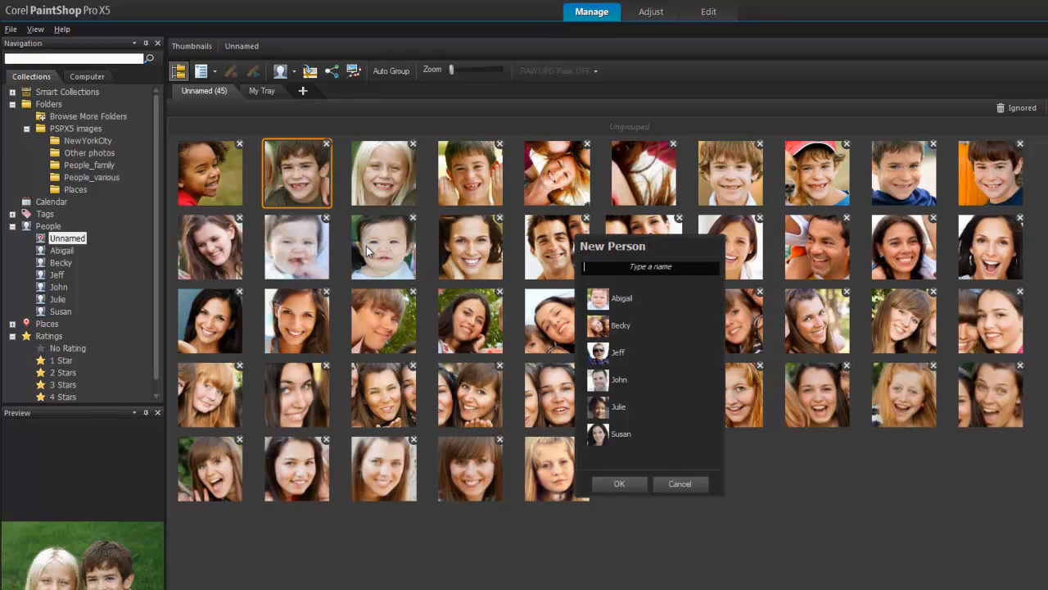
left_click(619, 483)
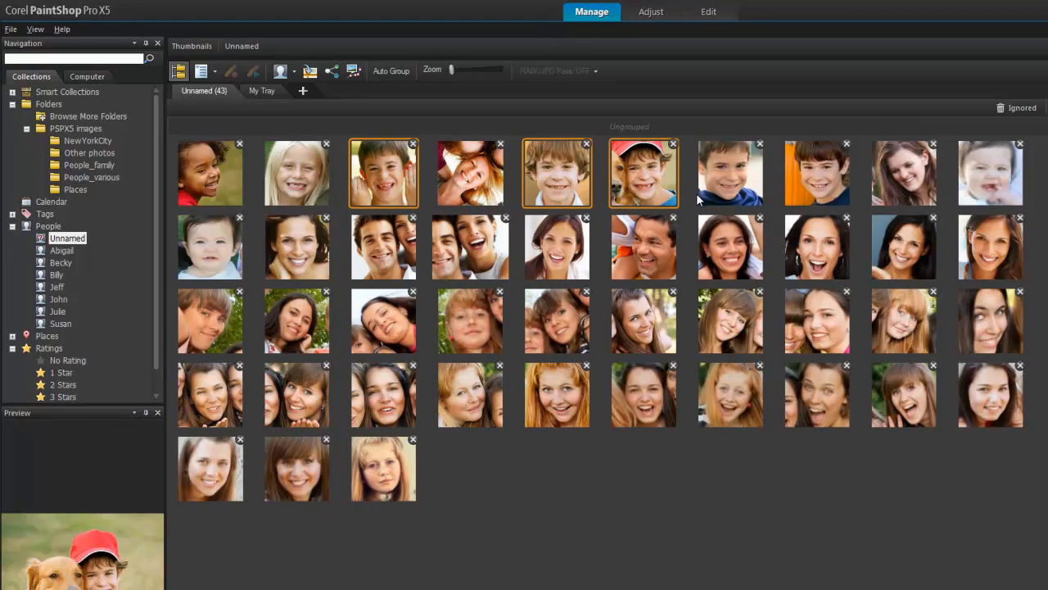
left_click(816, 172)
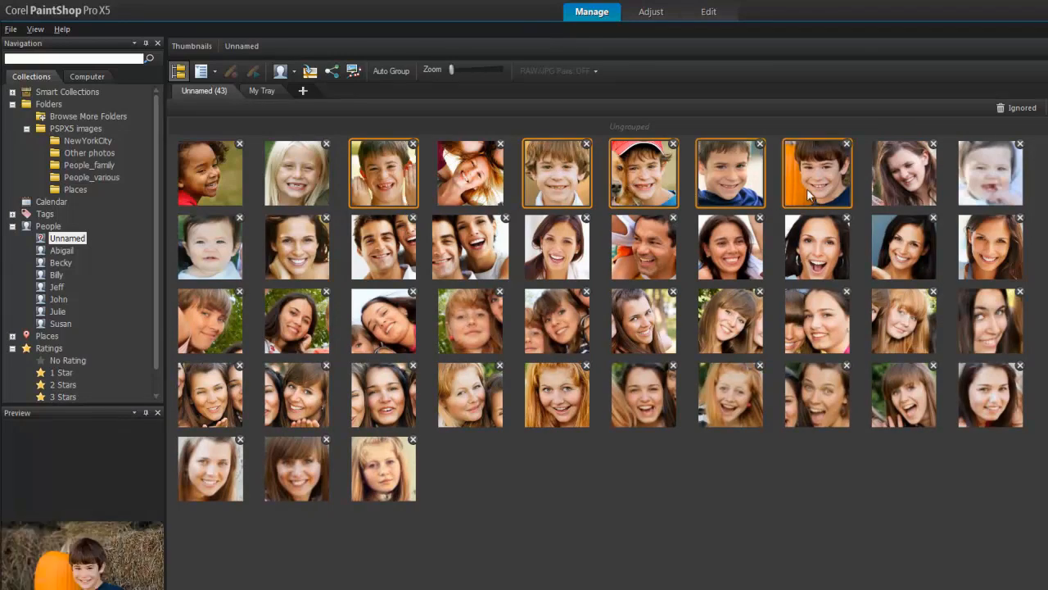
Step: Move the selected boy faces to Billy, leaving 28 faces unnamed
right_click(815, 173)
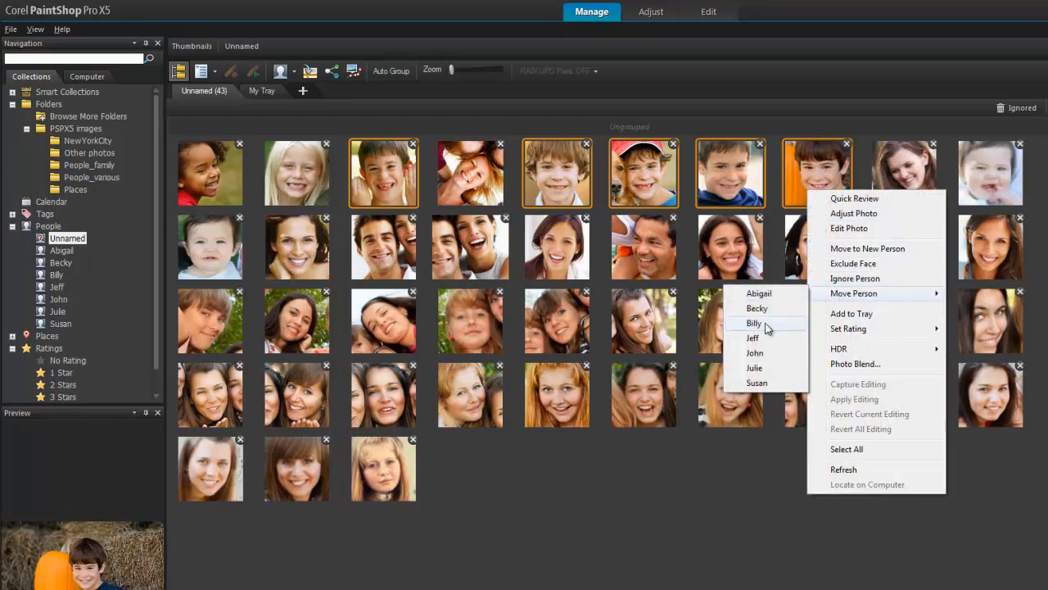
left_click(753, 323)
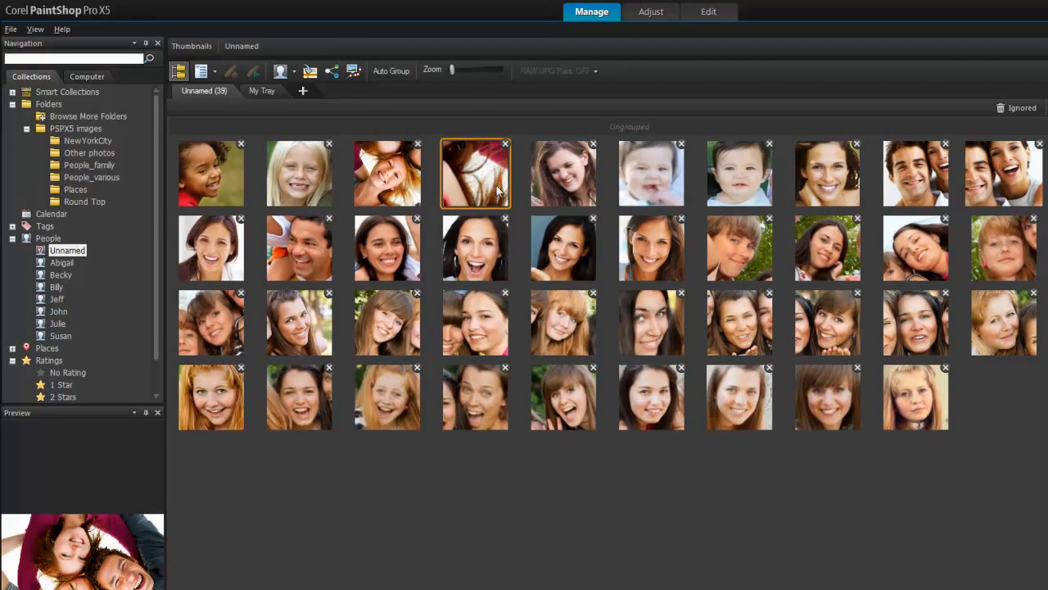
right_click(475, 174)
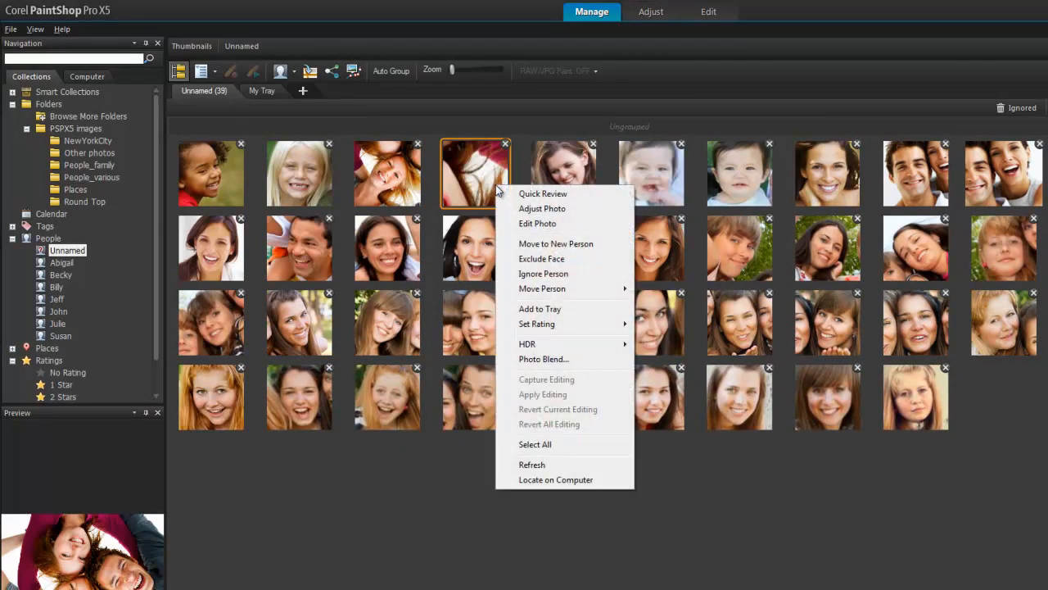
mouse_move(573, 277)
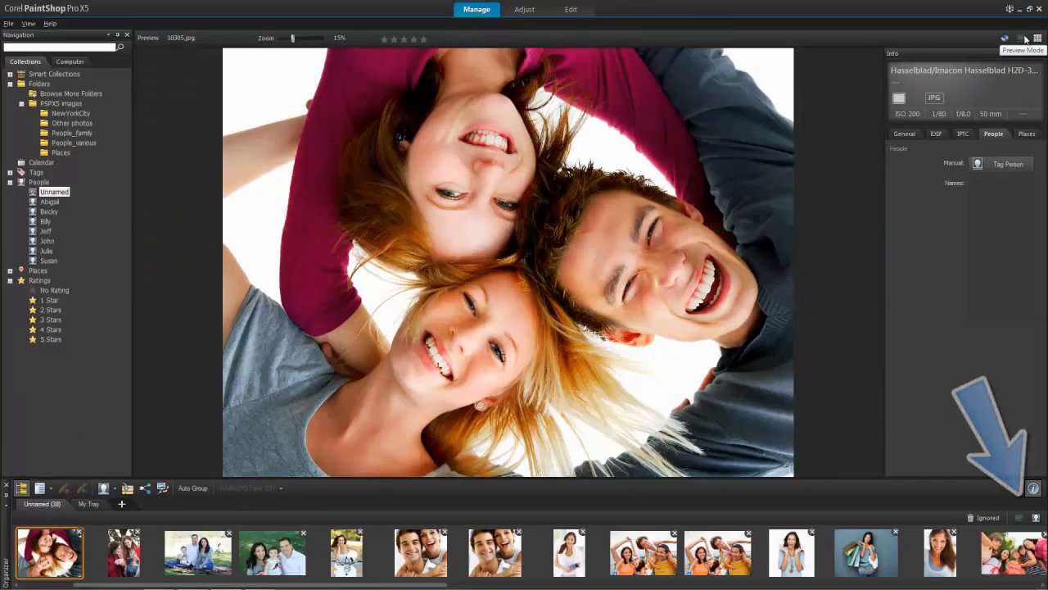
Step: Return to the thumbnail view and show Evelyn's five tagged photos
left_click(49, 210)
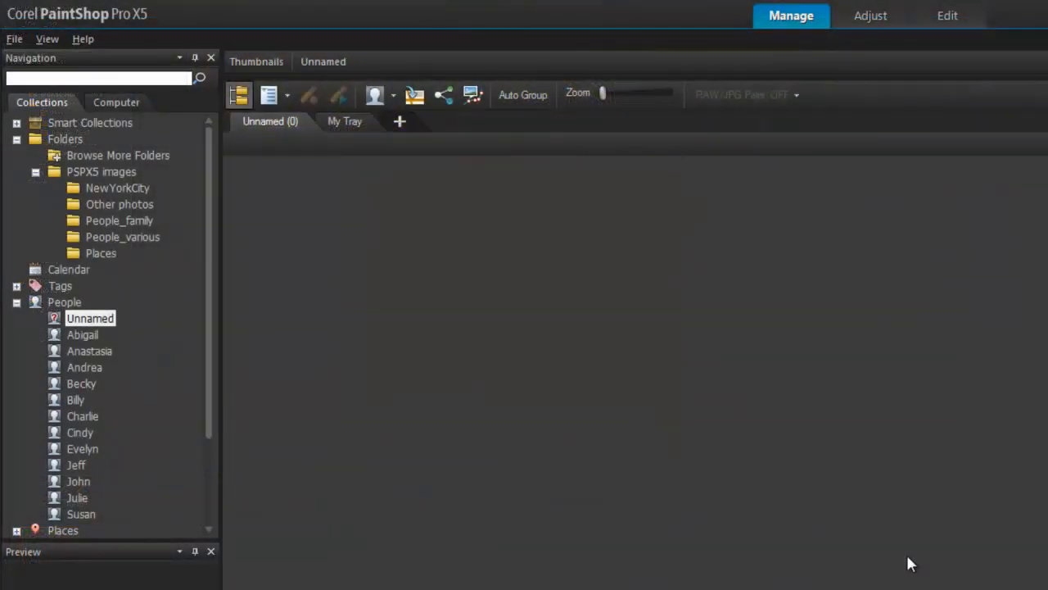
left_click(82, 335)
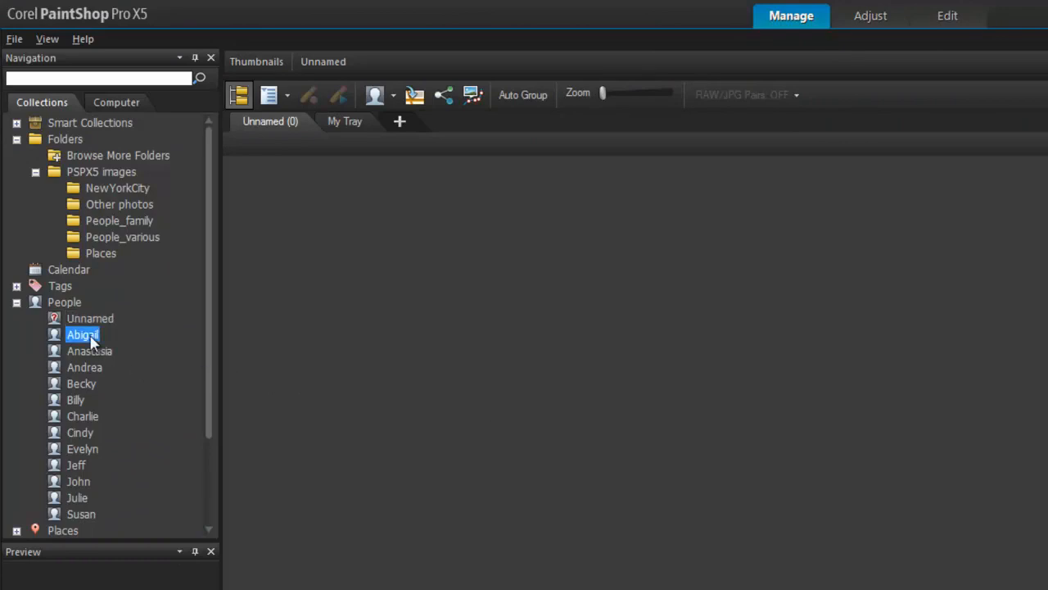
left_click(82, 334)
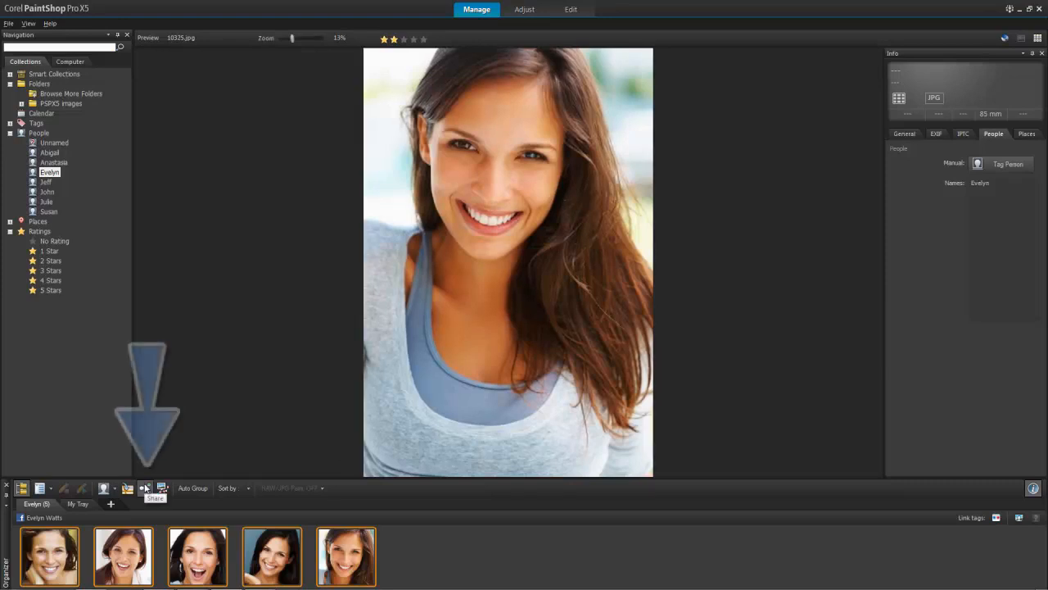
Step: Load Evelyn's five photos into the Facebook sharing dialog with her tagged
left_click(146, 488)
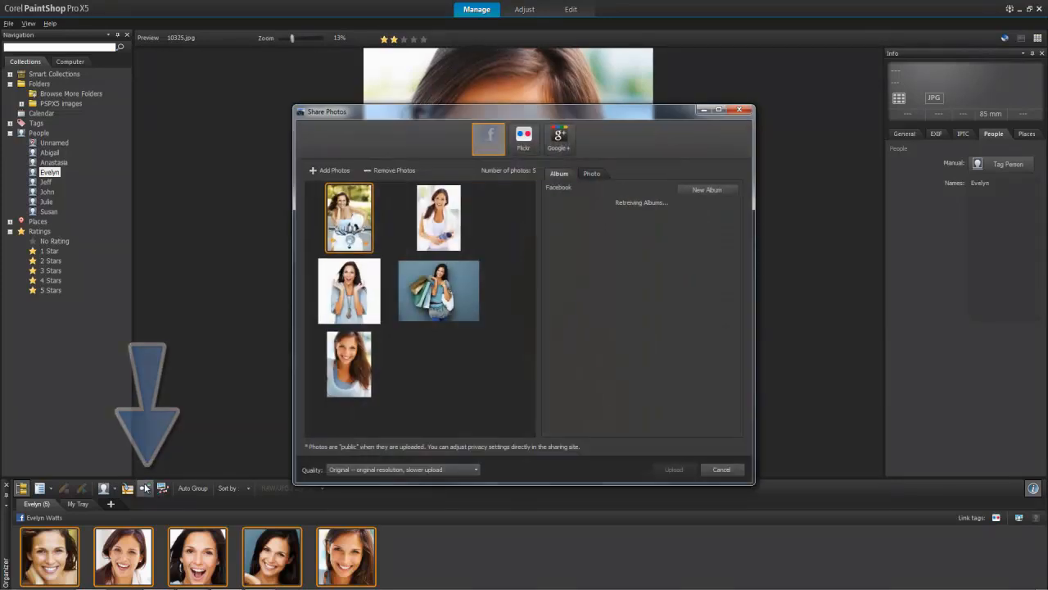
left_click(591, 173)
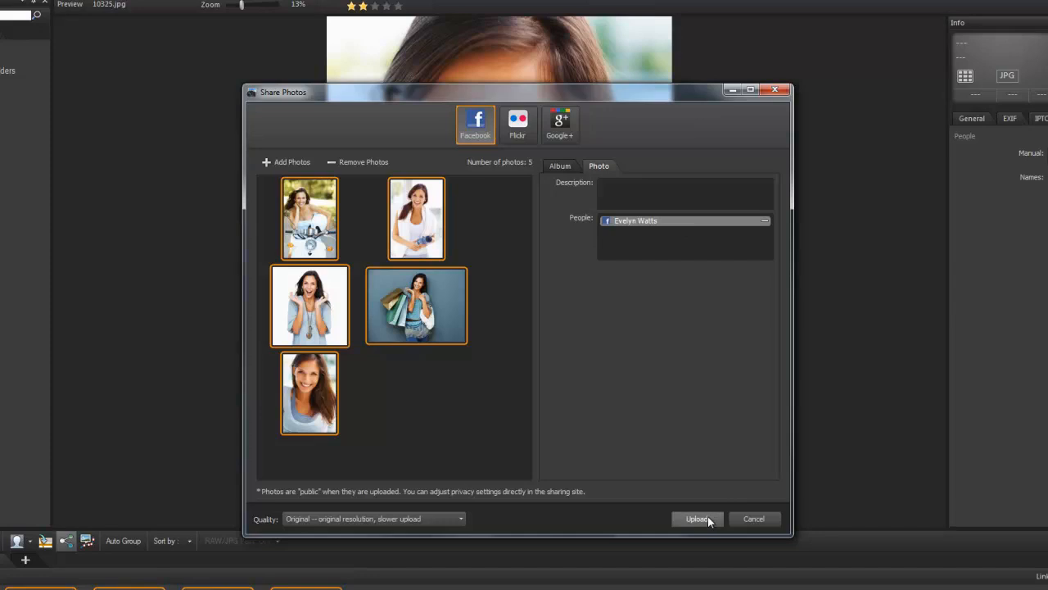
mouse_move(705, 527)
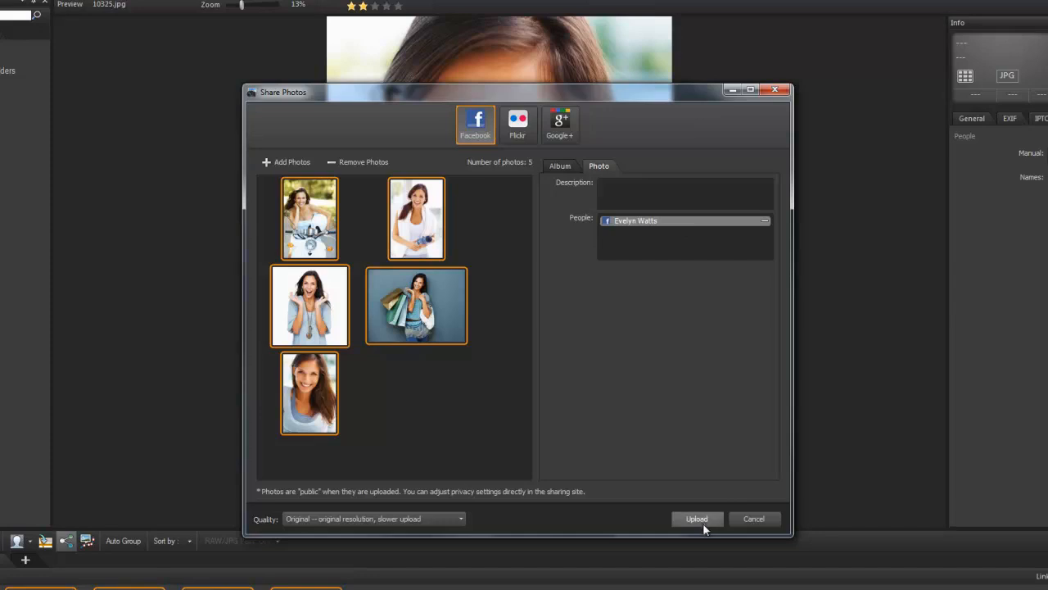
mouse_move(704, 528)
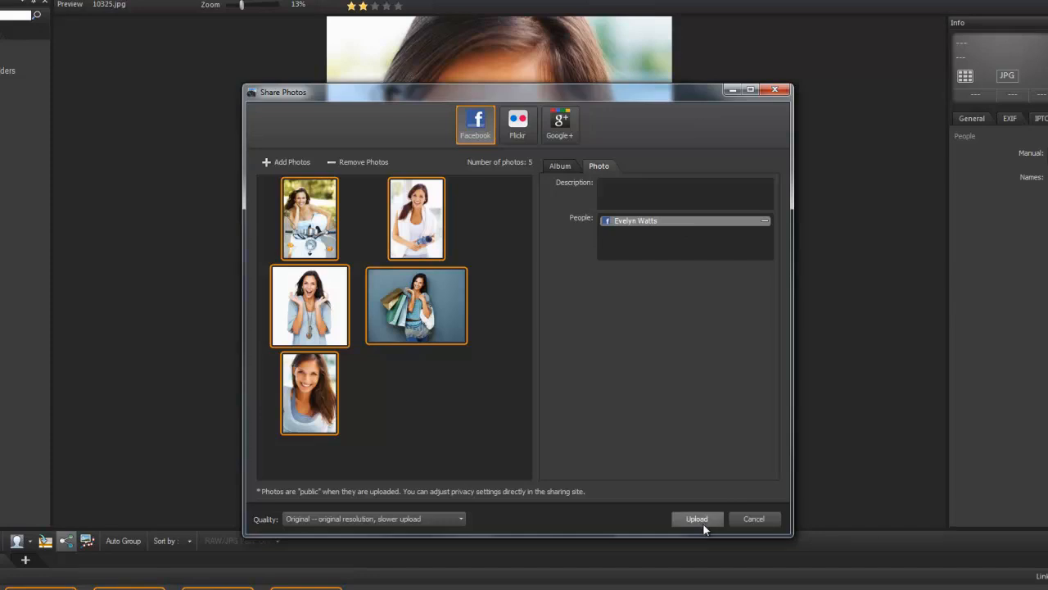